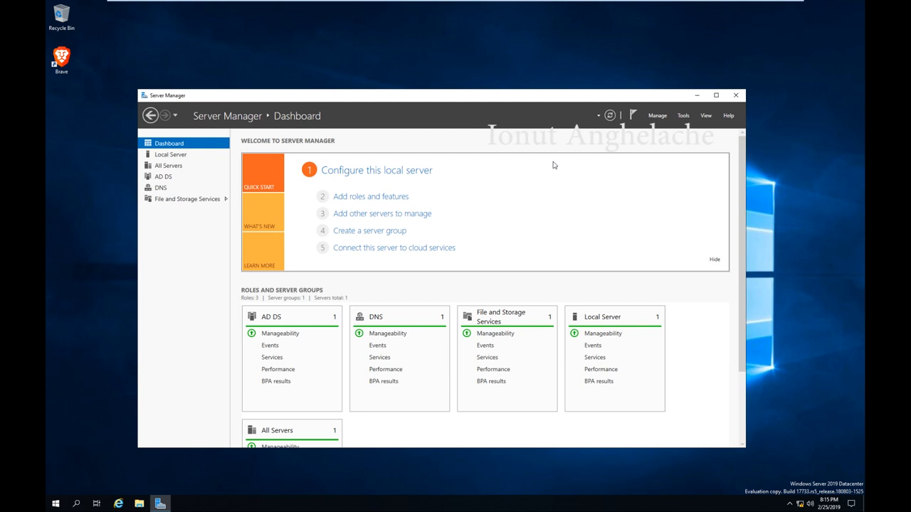
pyautogui.moveTo(757, 323)
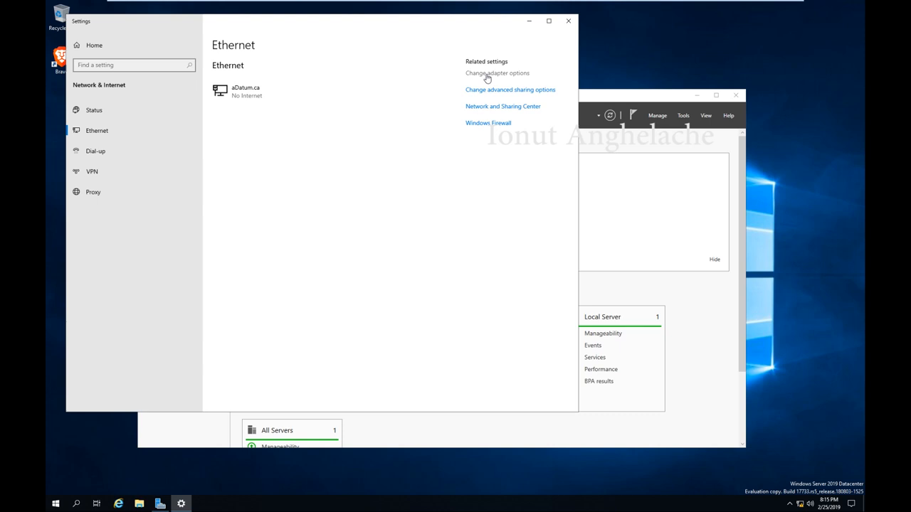
pyautogui.moveTo(490, 111)
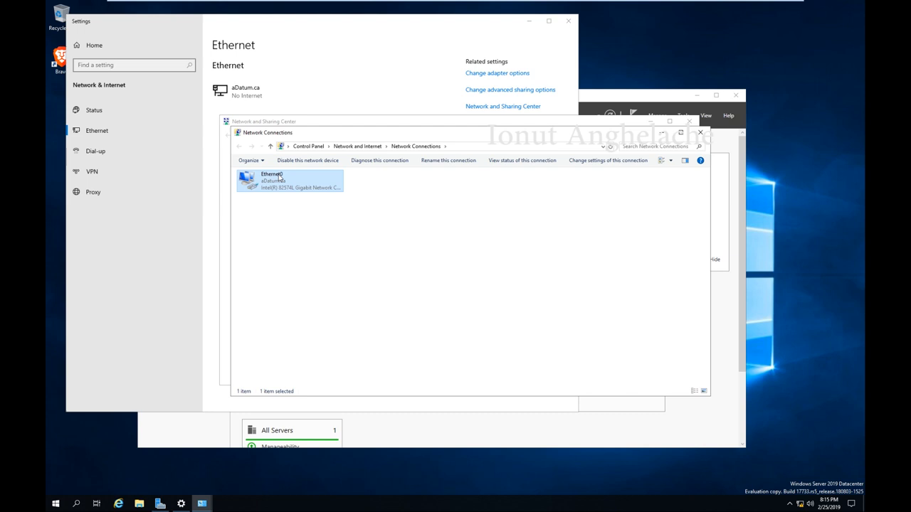
# Assign the Ethernet0 adapter the static IPv4 address 192.168.1.200.
pyautogui.click(271, 262)
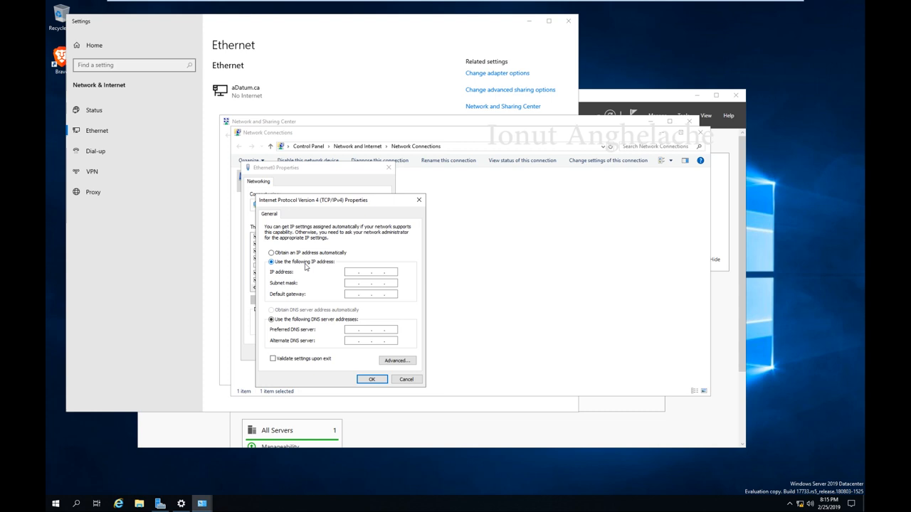
pyautogui.write('192.168.1.200')
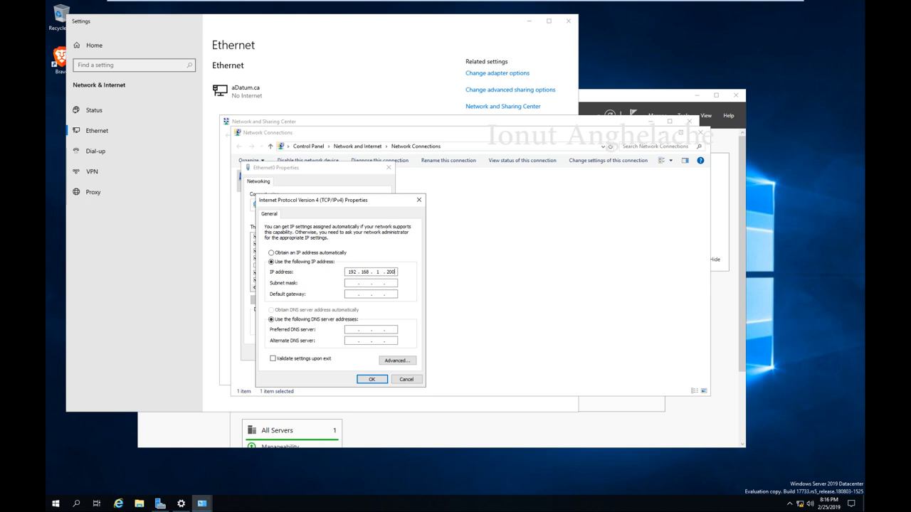
pyautogui.click(370, 379)
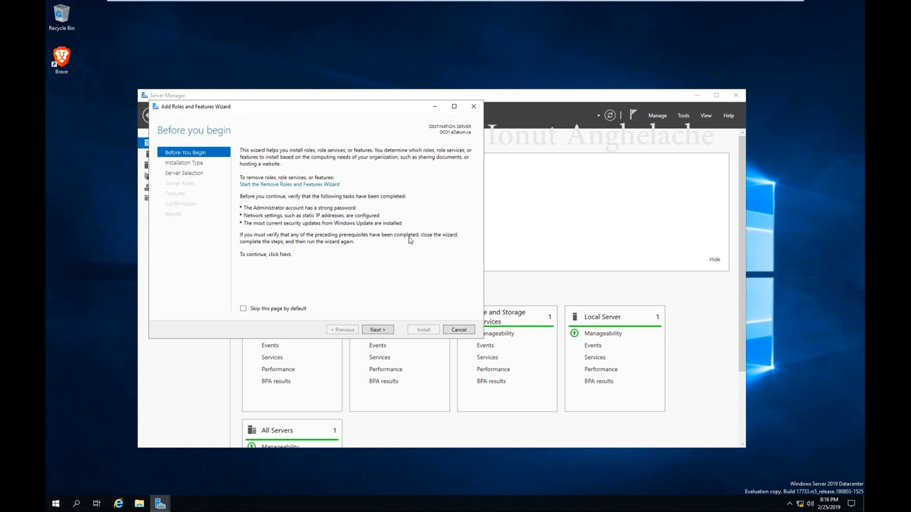
# Advance the Add Roles and Features Wizard with role-based installation toward the Web Server (IIS) role.
pyautogui.click(377, 330)
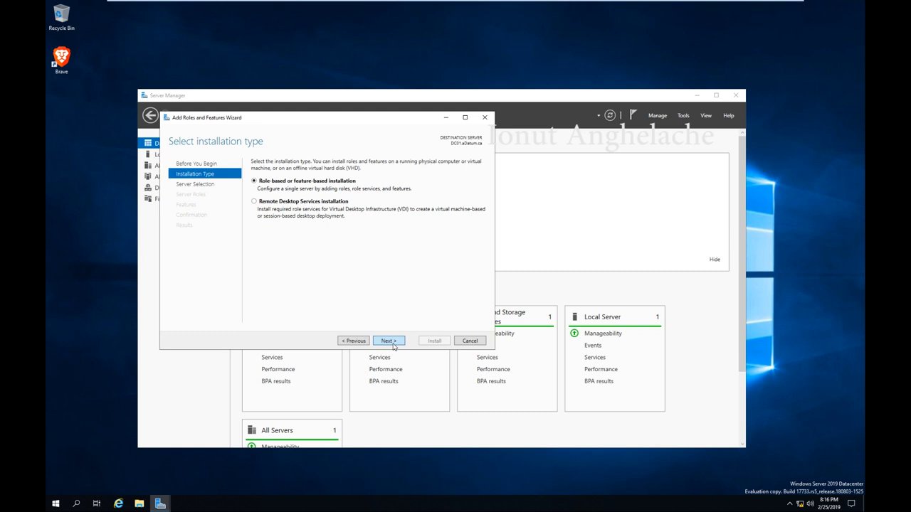
pyautogui.click(387, 340)
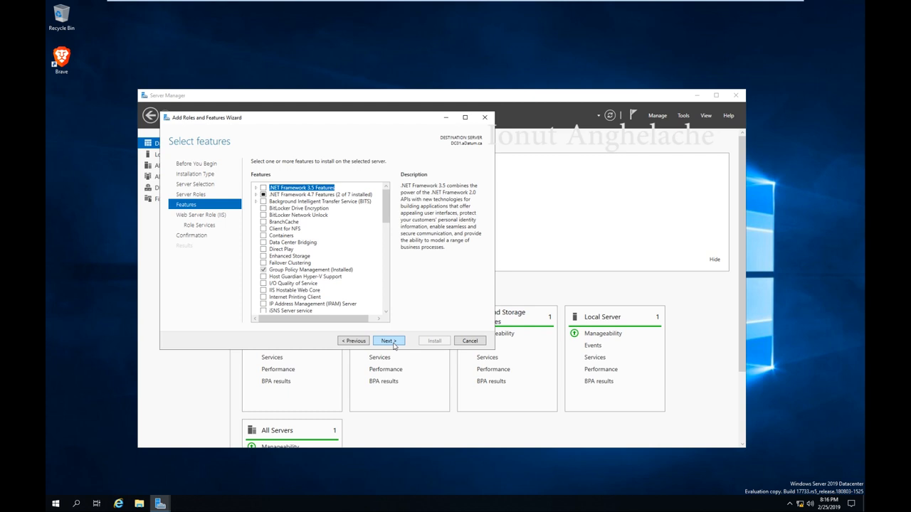
pyautogui.click(387, 340)
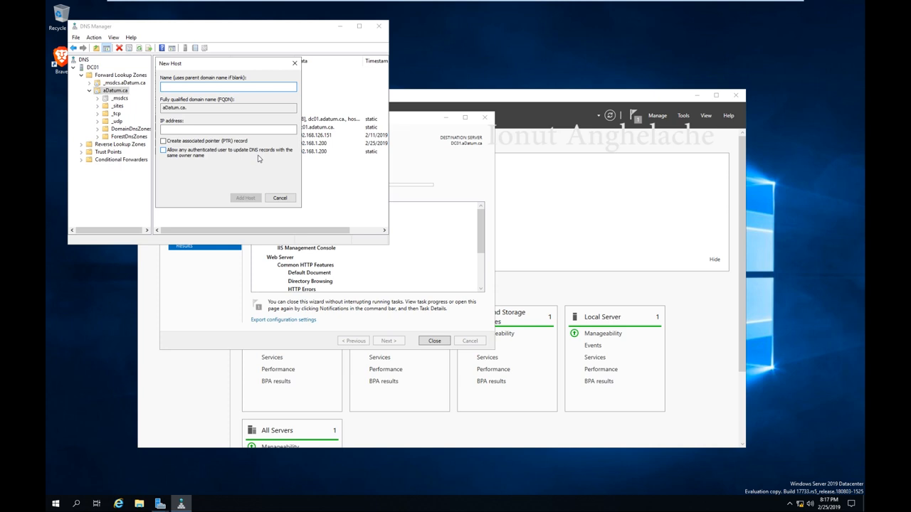
# Create the host record sales in adatum.ca pointing to 192.168.1.200 and acknowledge its creation.
pyautogui.write('sales')
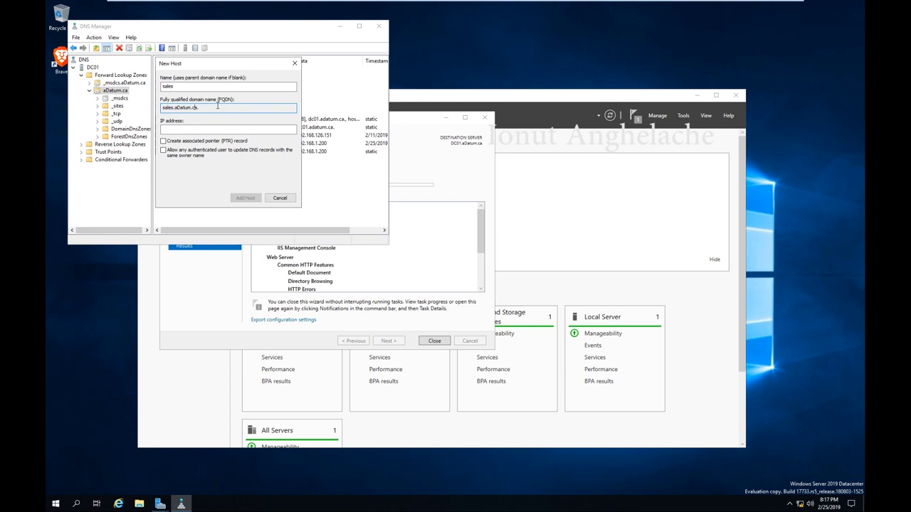
pyautogui.click(227, 129)
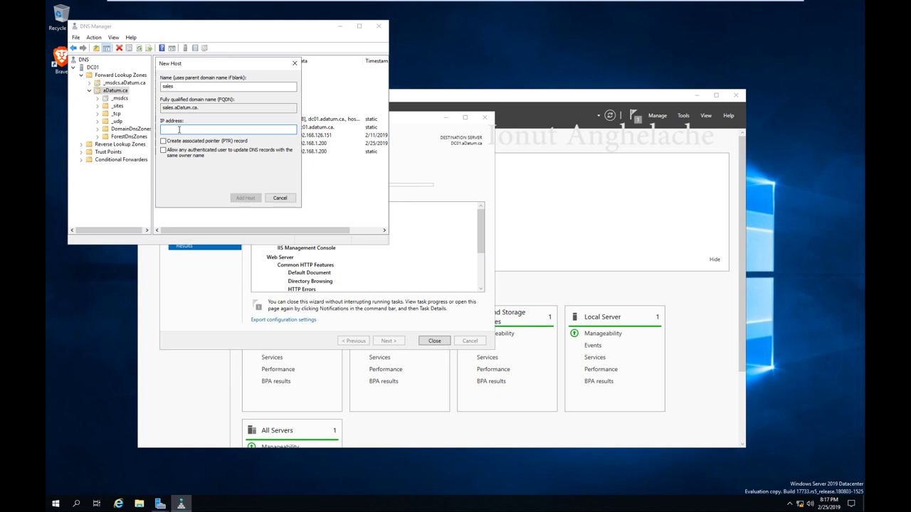
pyautogui.write('192.168.1.200')
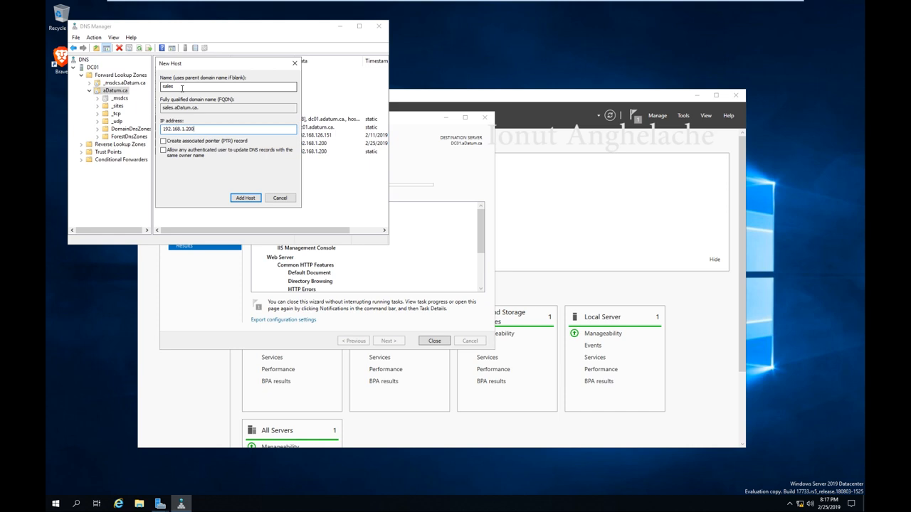
pyautogui.click(245, 198)
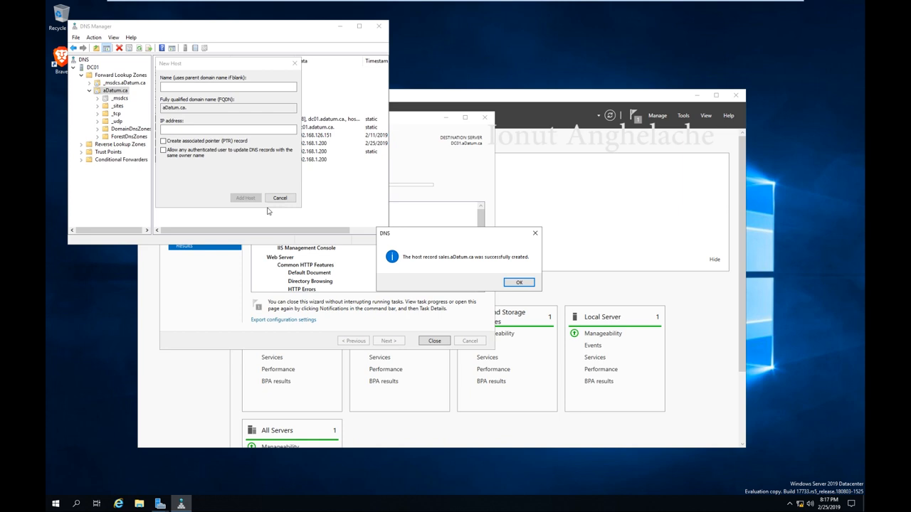
pyautogui.click(517, 281)
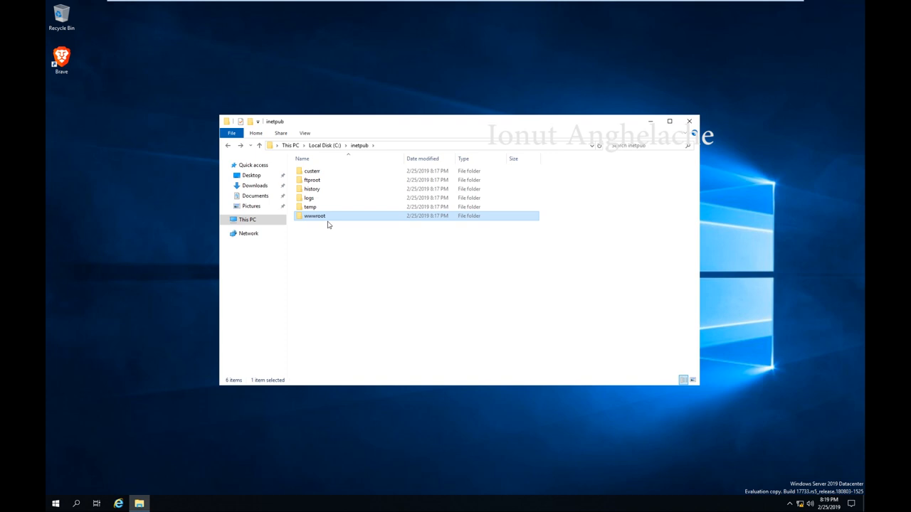
# Browse into the wwwroot folder under C:\inetpub.
pyautogui.doubleClick(314, 217)
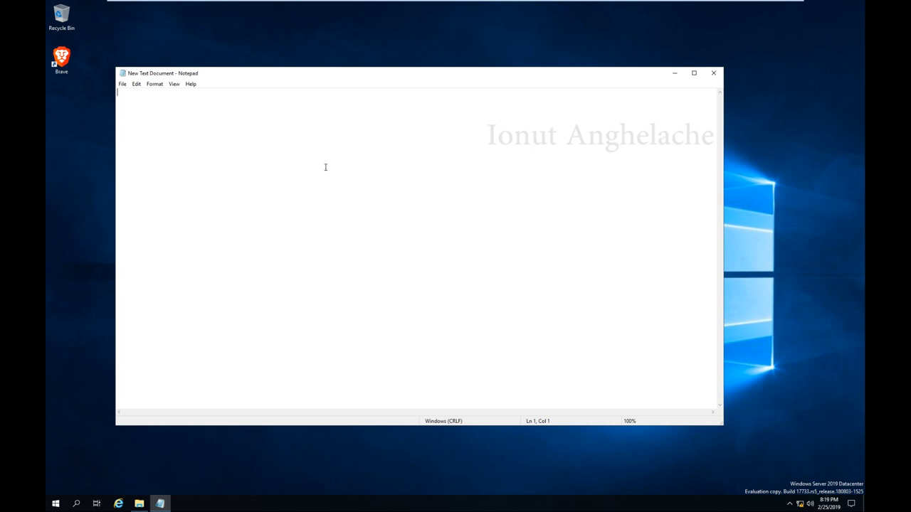
# Write an <h1> Welcome heading and a 'website is under construction' paragraph in the document.
pyautogui.write('<h1> Welcome <h/')
pyautogui.write('<p1> THis')
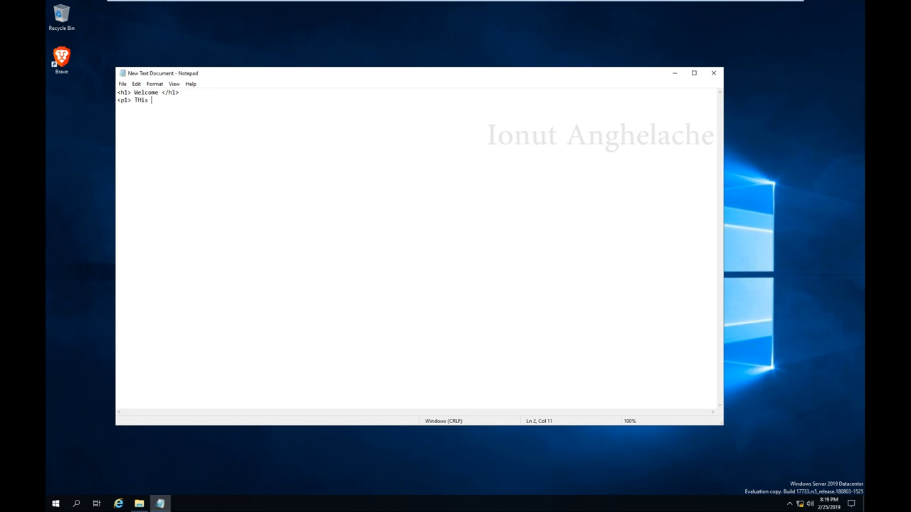
pyautogui.write('website is under construction <')
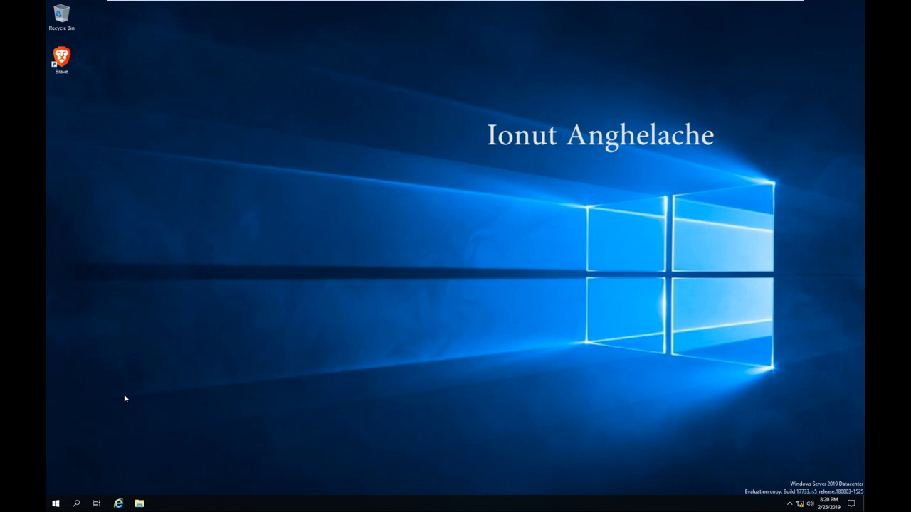
# From Server Manager's IIS console, add the sales website served from C:\inetpub\Sales with its host name.
pyautogui.click(694, 127)
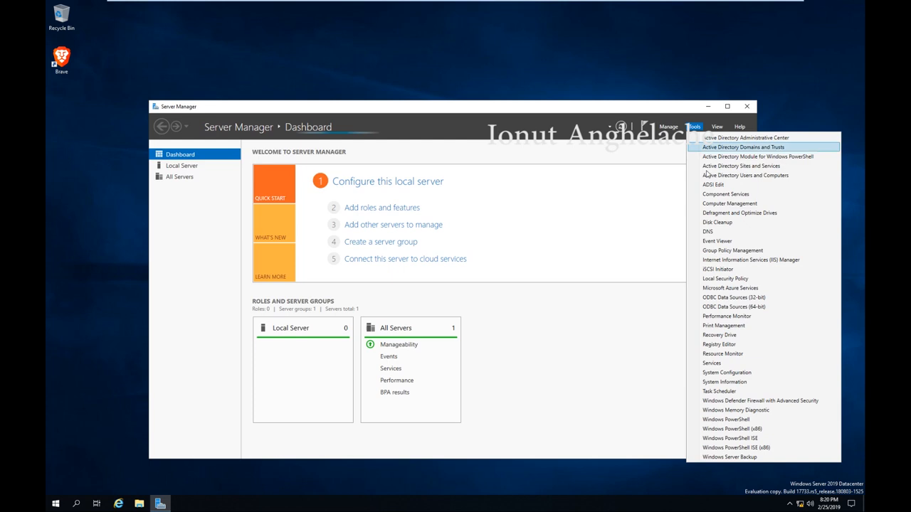
pyautogui.click(751, 259)
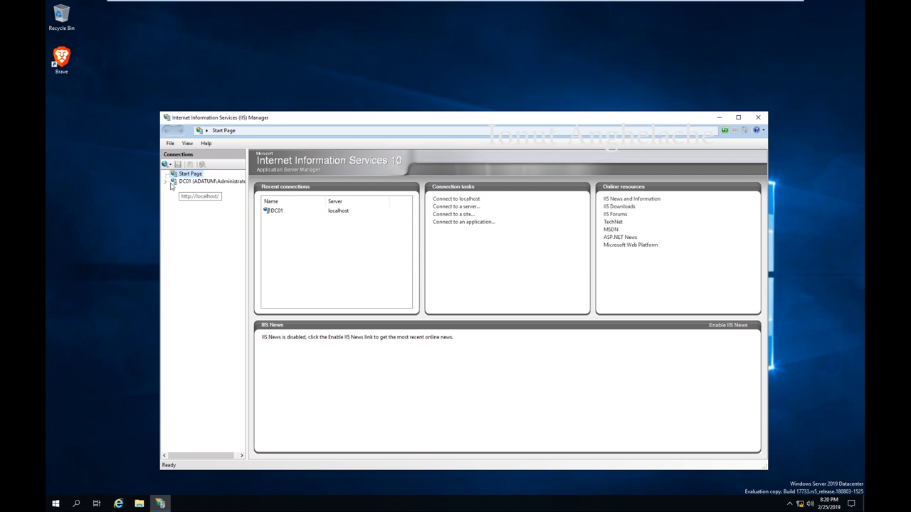
pyautogui.click(190, 196)
pyautogui.write('sales')
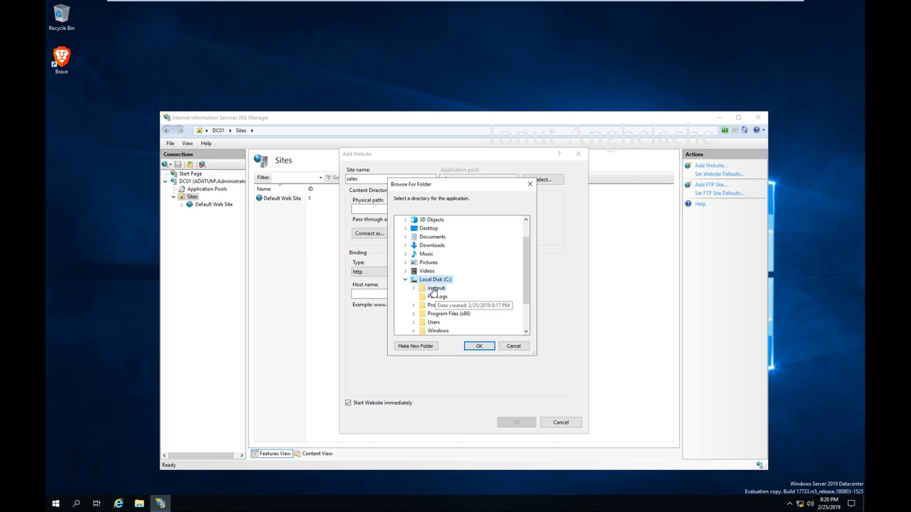
pyautogui.click(478, 346)
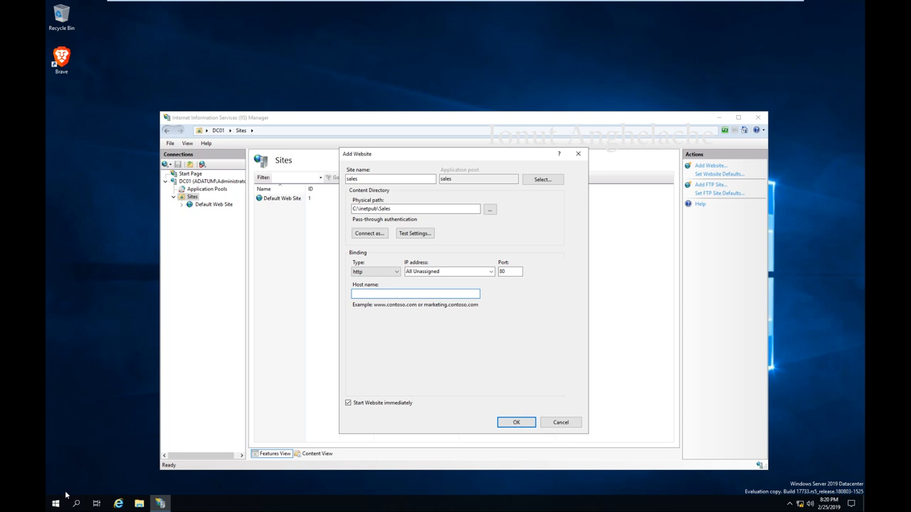
pyautogui.click(179, 504)
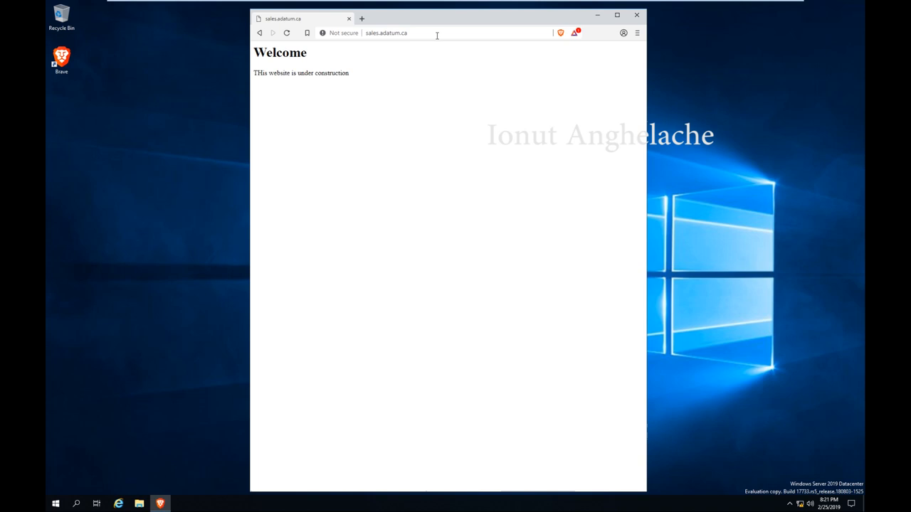
# Load sales.adatum.ca in the browser to see the Welcome under-construction page.
pyautogui.click(139, 503)
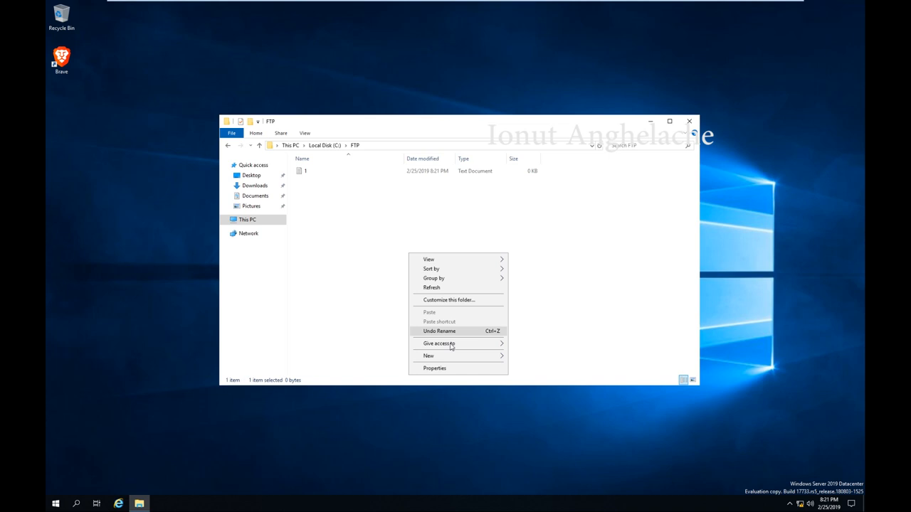
# Create a new text document inside the C:\FTP folder.
pyautogui.click(434, 367)
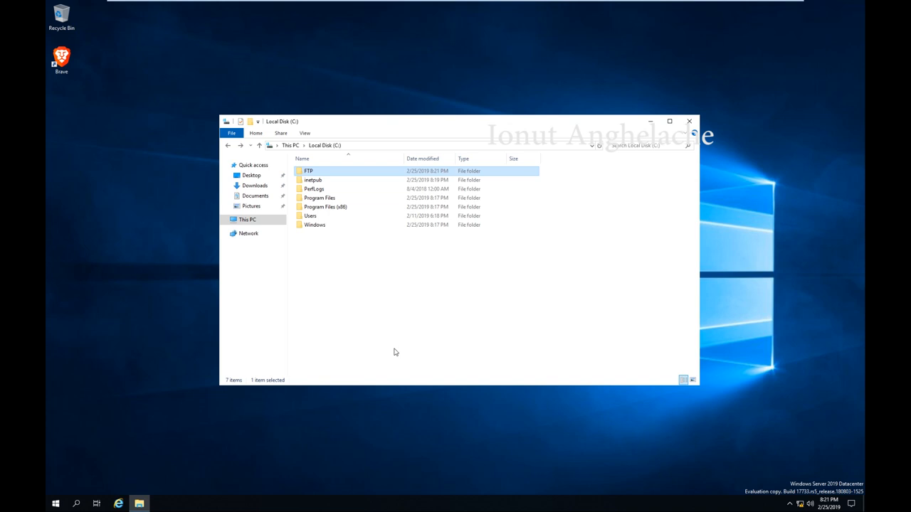
# From Server Manager's IIS console, begin the FTP site Company FTP with C:\FTP as its physical path.
pyautogui.click(671, 106)
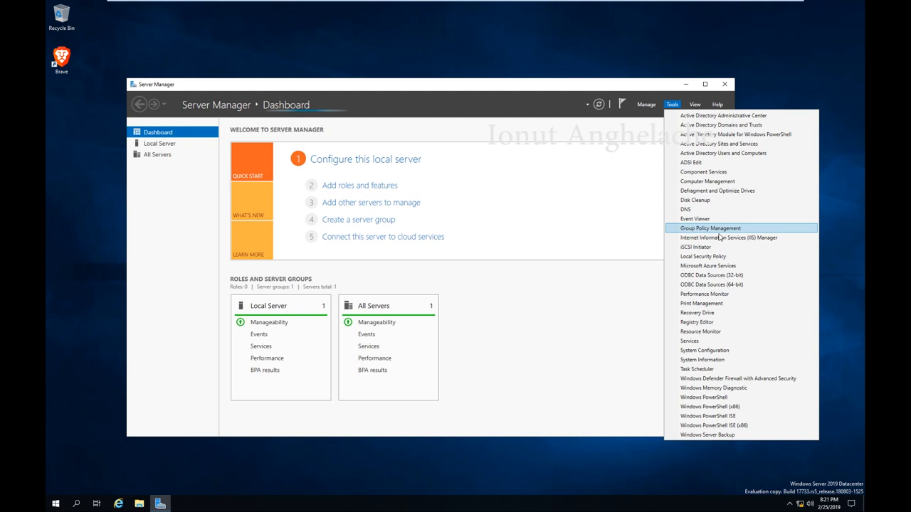
pyautogui.click(728, 236)
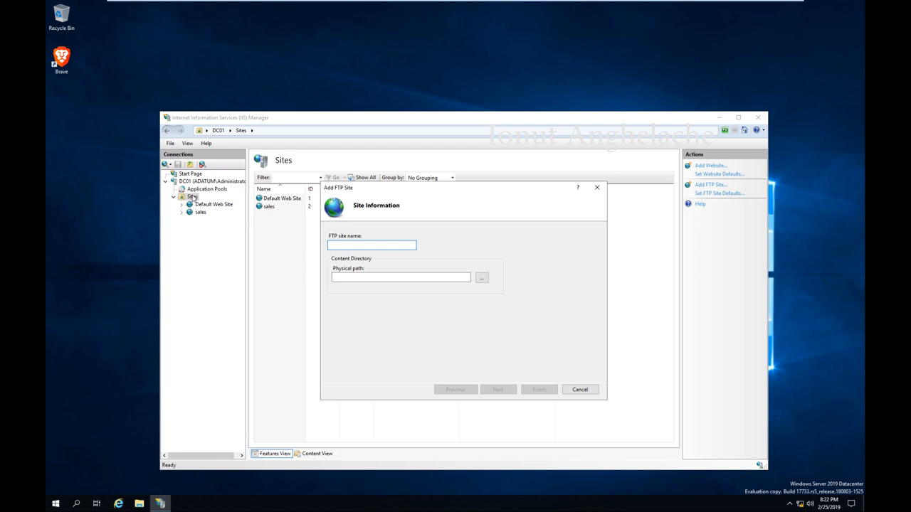
pyautogui.click(370, 245)
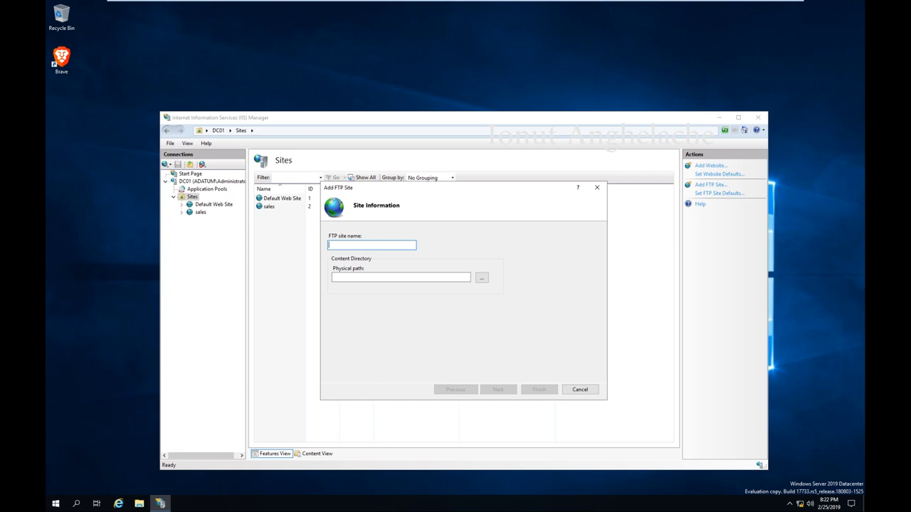
pyautogui.click(481, 278)
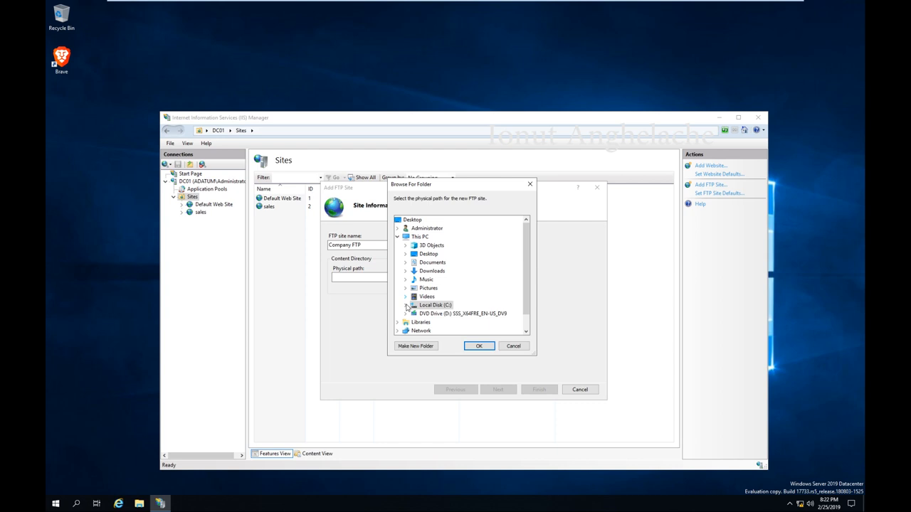
pyautogui.click(479, 346)
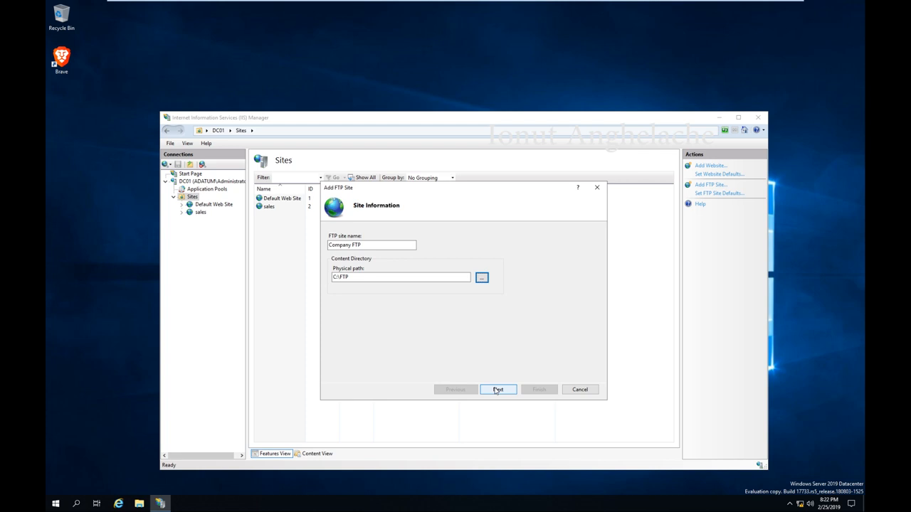
# Bind Company FTP without SSL, allow anonymous logins and finish the wizard.
pyautogui.click(498, 389)
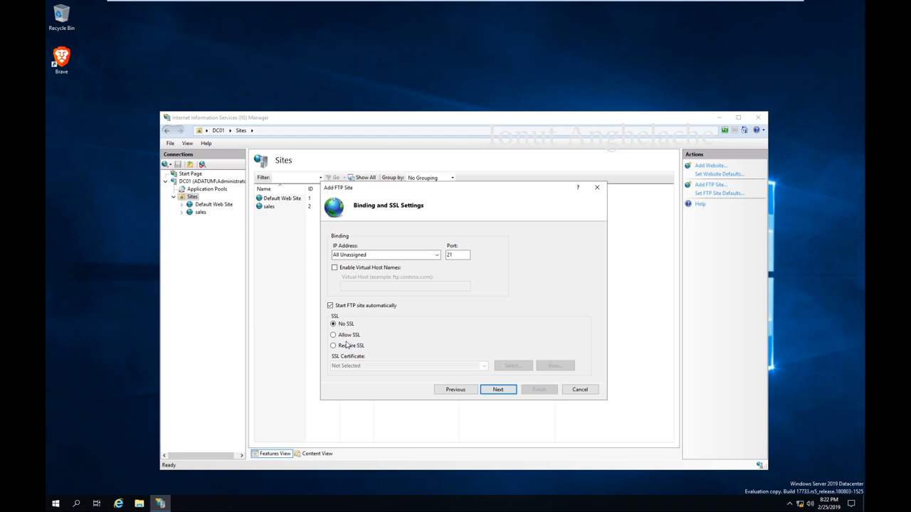
pyautogui.click(498, 390)
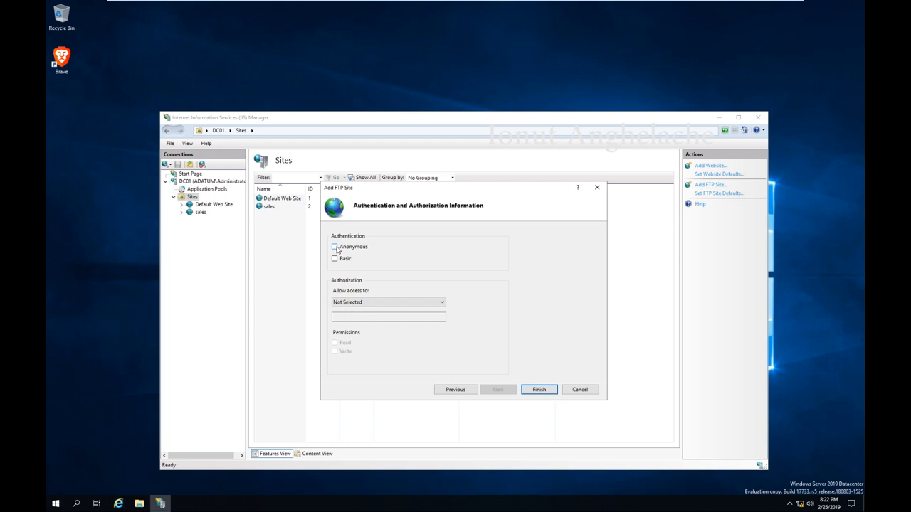
pyautogui.click(335, 246)
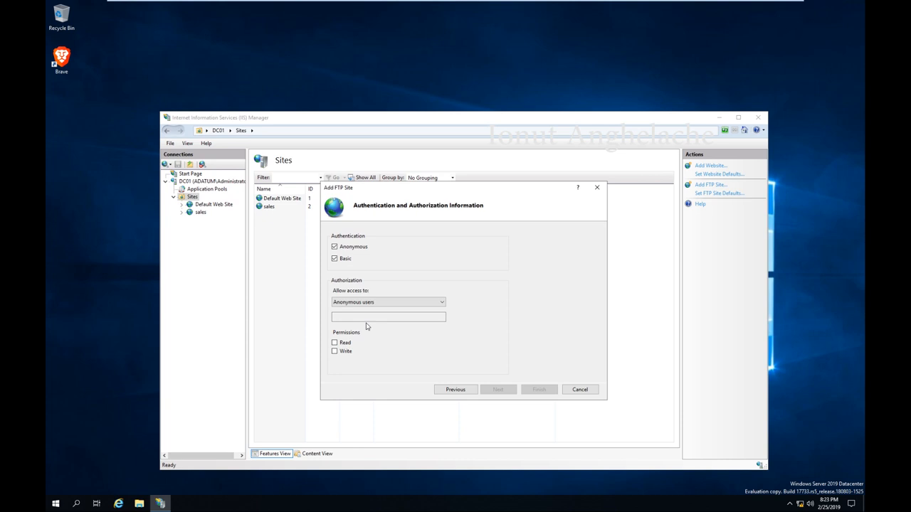
pyautogui.click(537, 389)
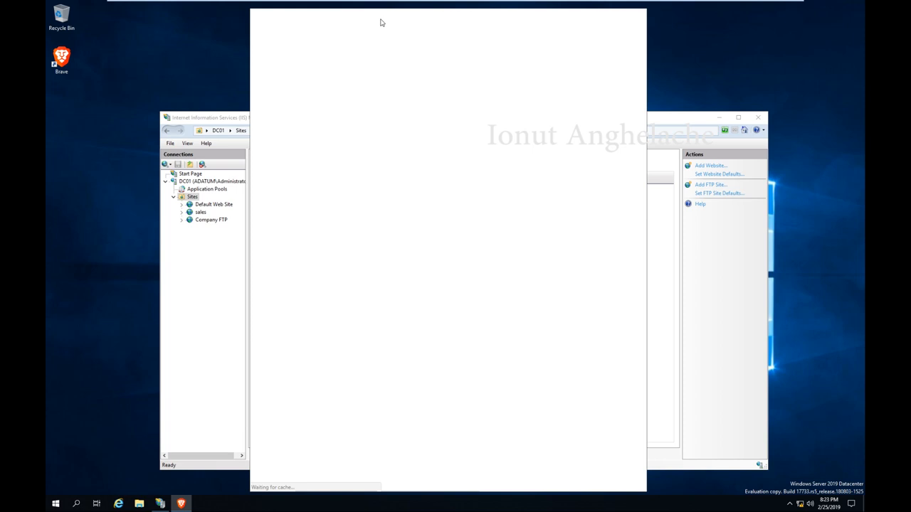
# Browse to ftp://adatum.ca in Brave and start downloading 1.txt from the listing.
pyautogui.write('gf')
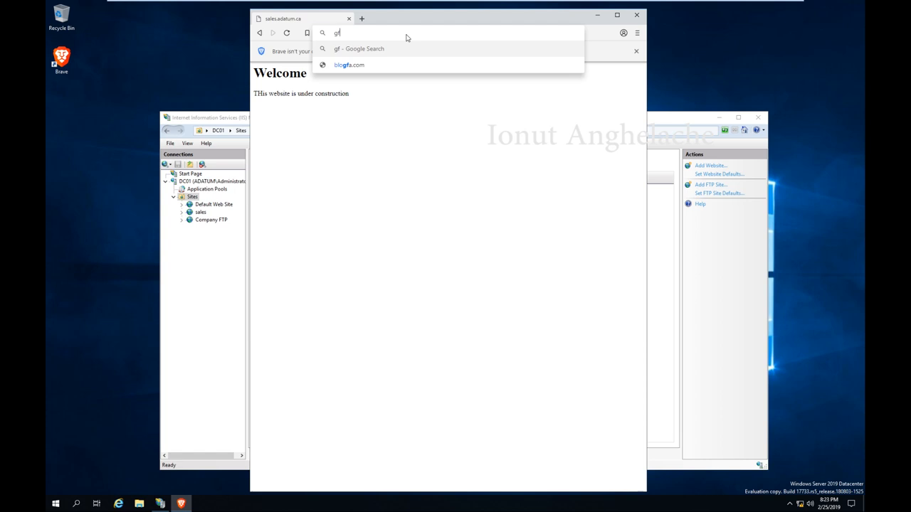
pyautogui.write('ftp://adatum.ca')
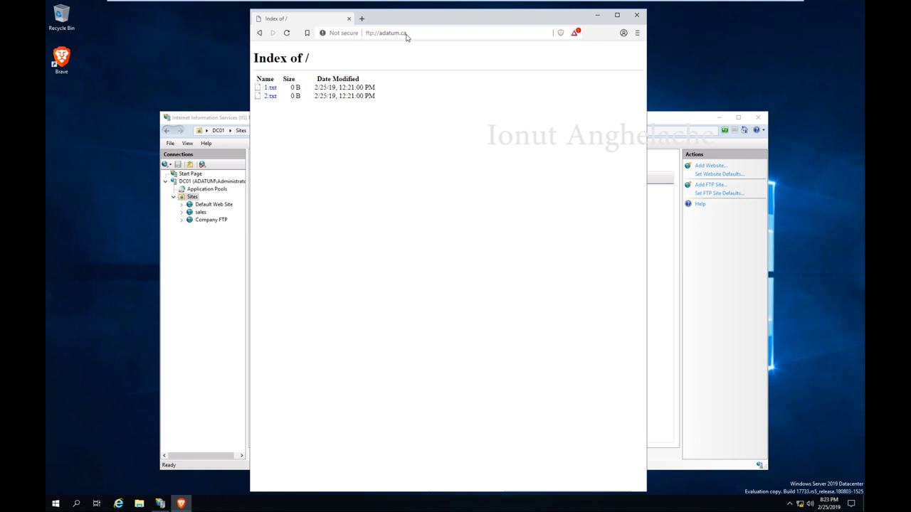
pyautogui.click(270, 87)
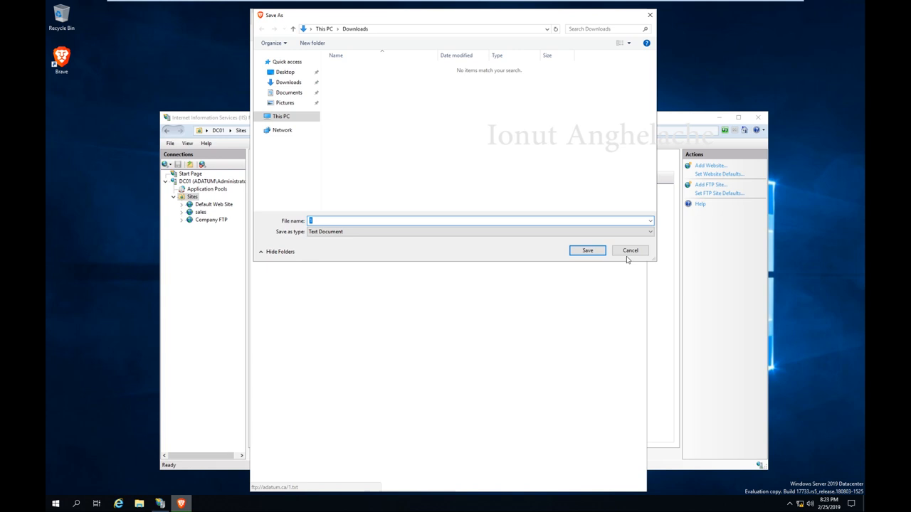